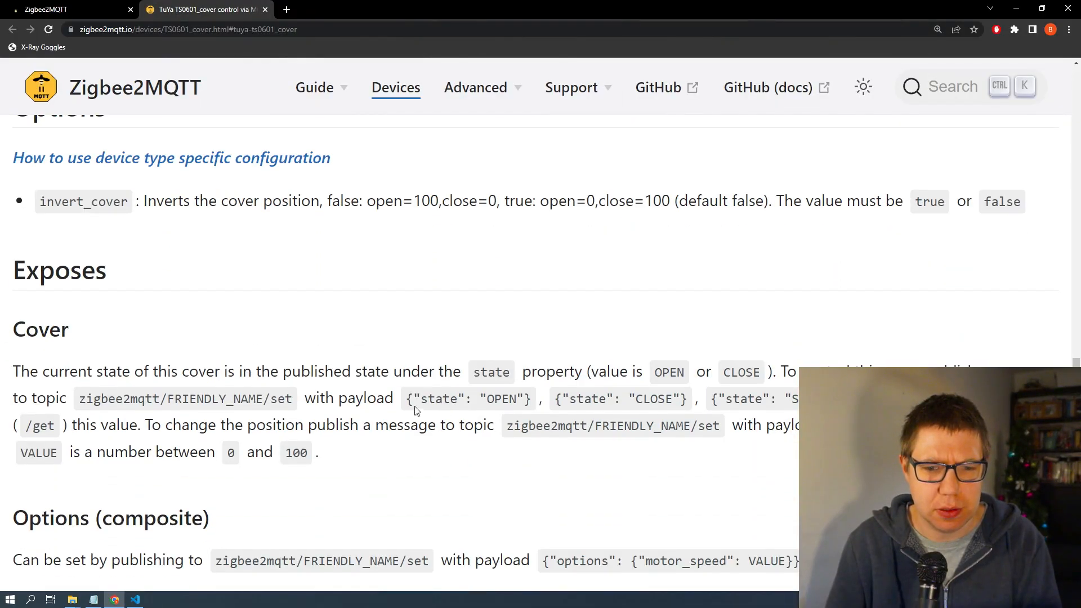
Enable Permit join (All) so the blind motor pairs and appears online
double_click(467, 399)
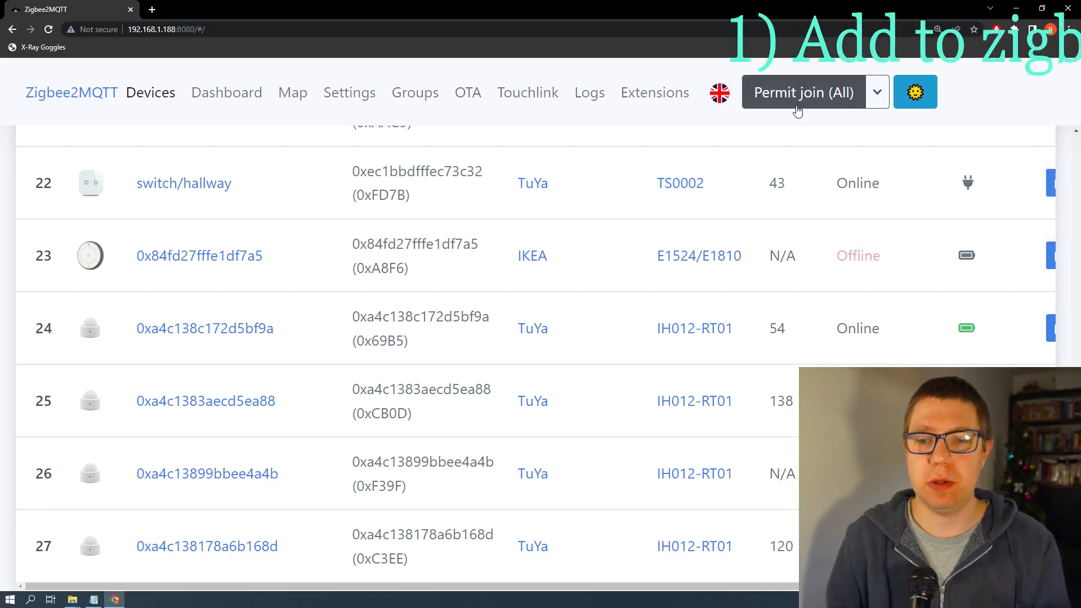
click(803, 92)
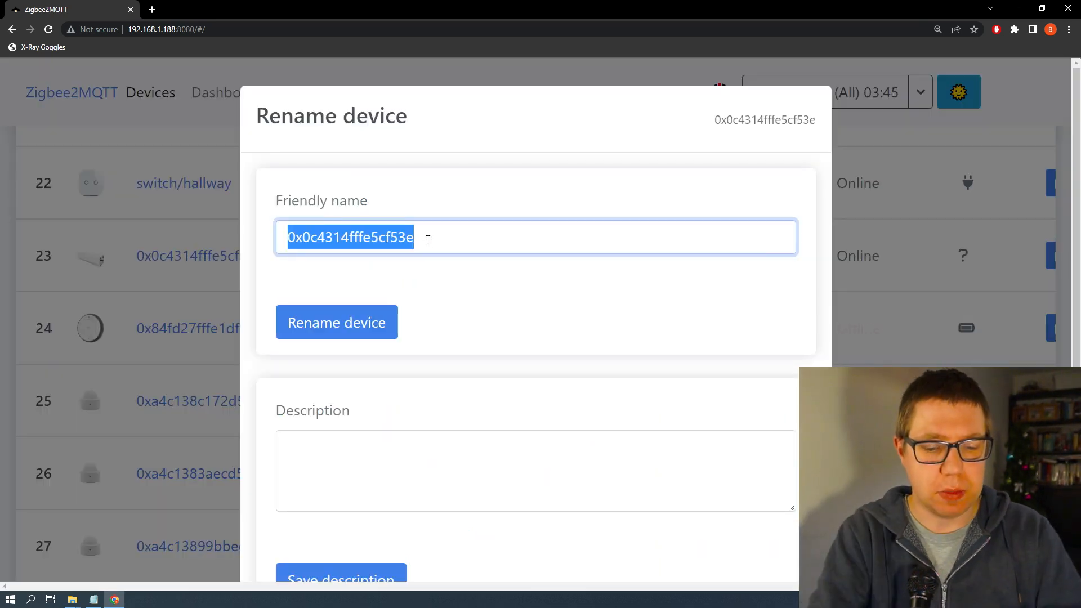
Rename the newly joined cover to the friendly name blind/youtube
text(blind/)
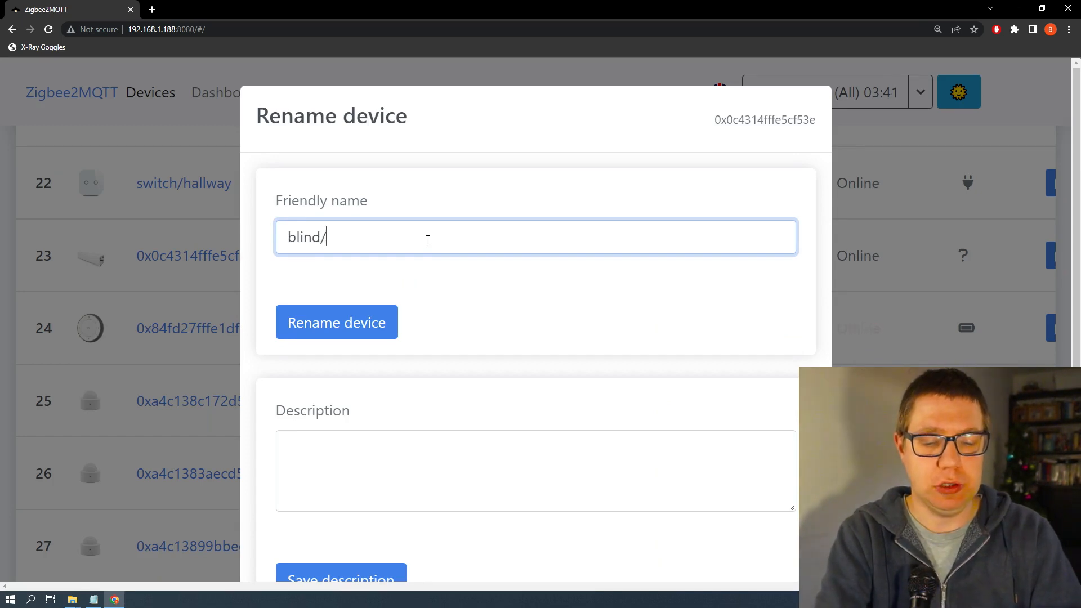
text(youtube)
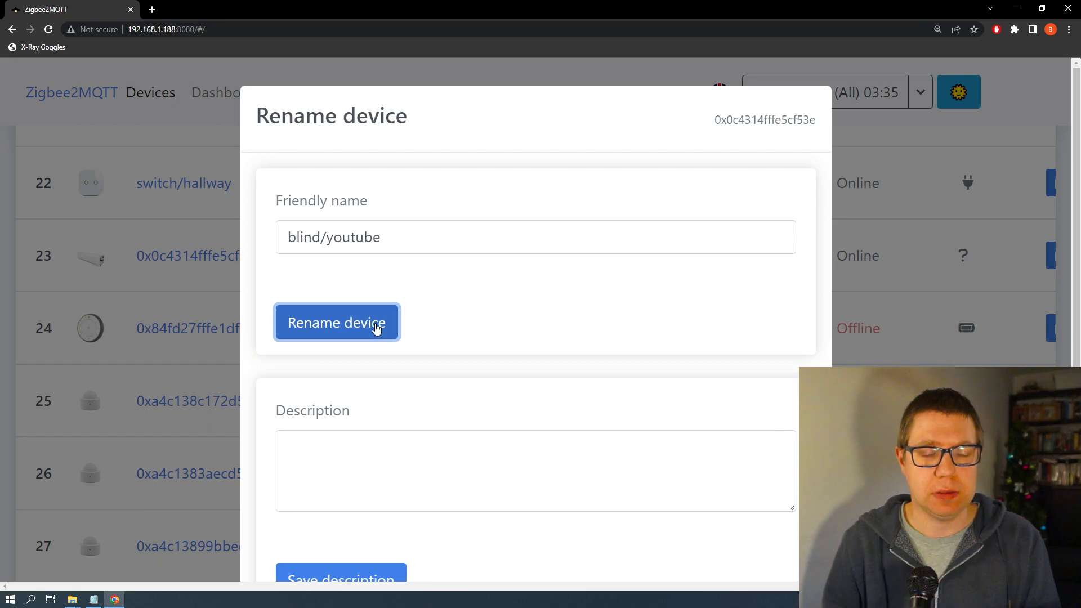
click(336, 322)
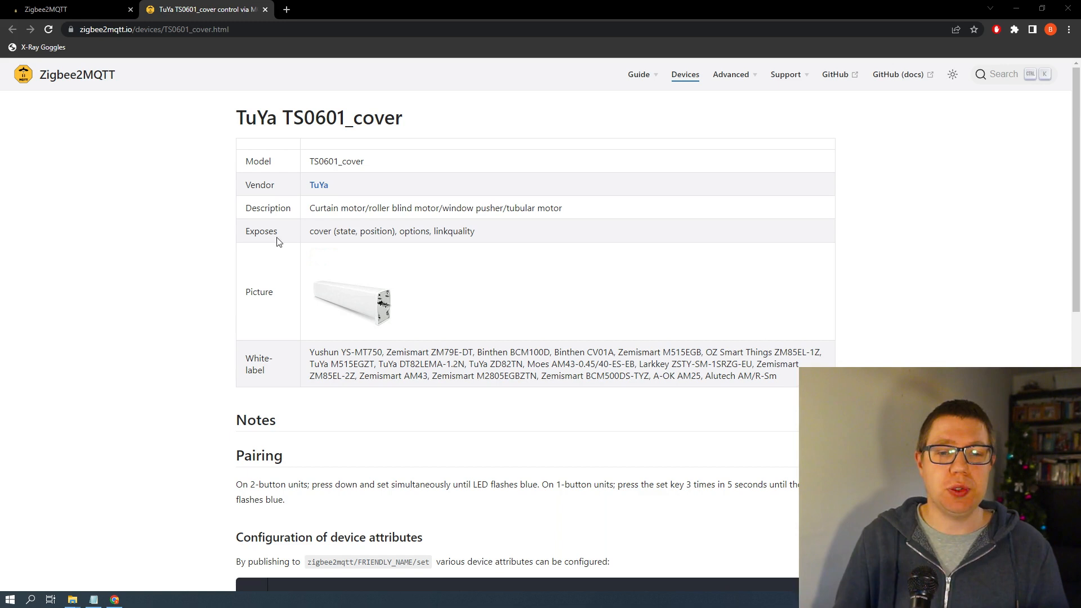
double_click(260, 231)
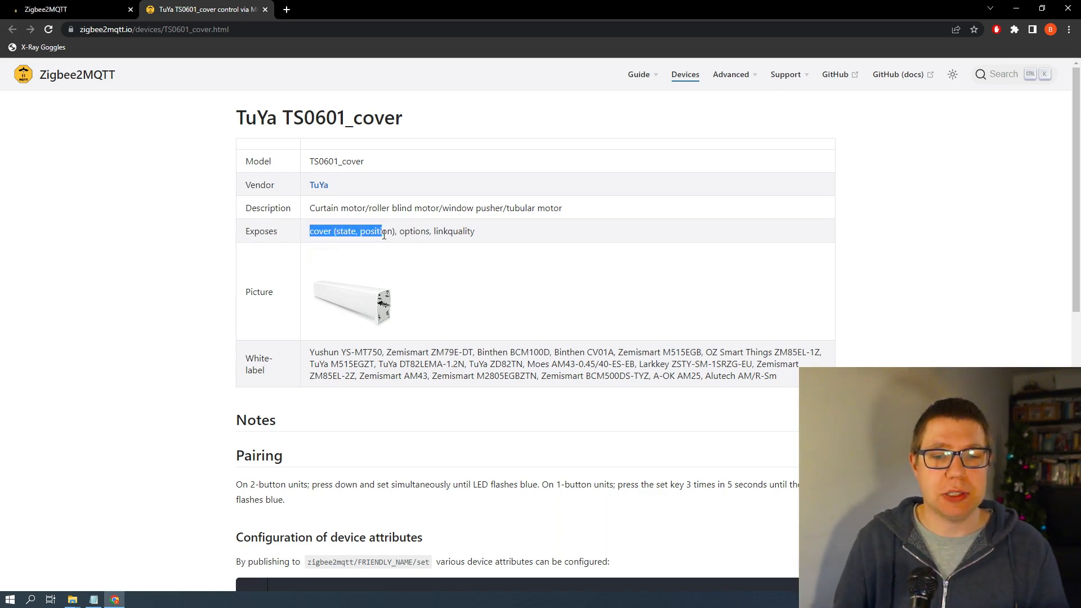
scroll(down, 3)
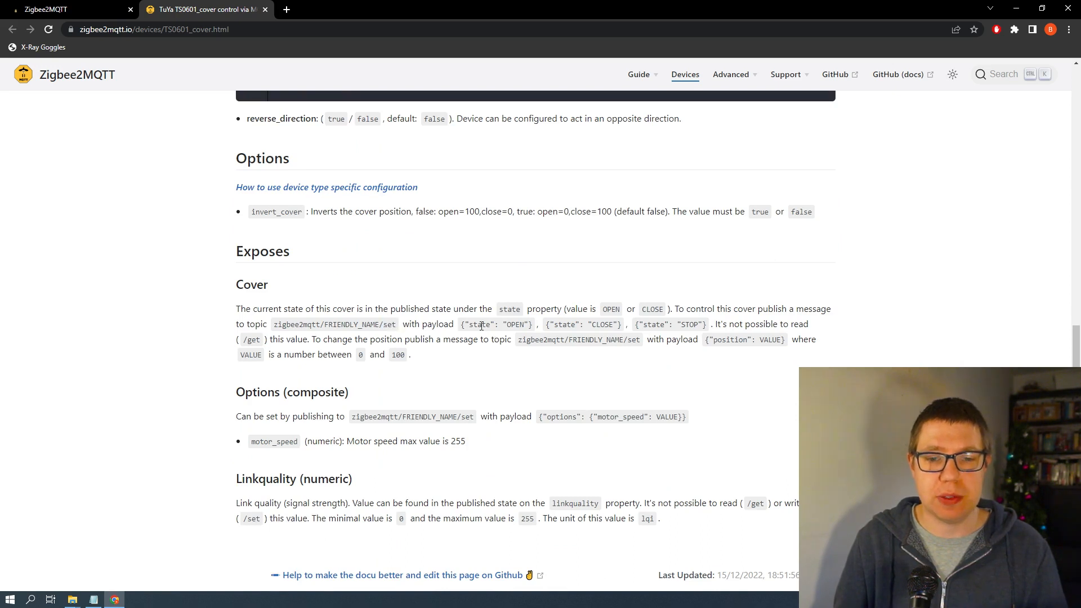
double_click(479, 325)
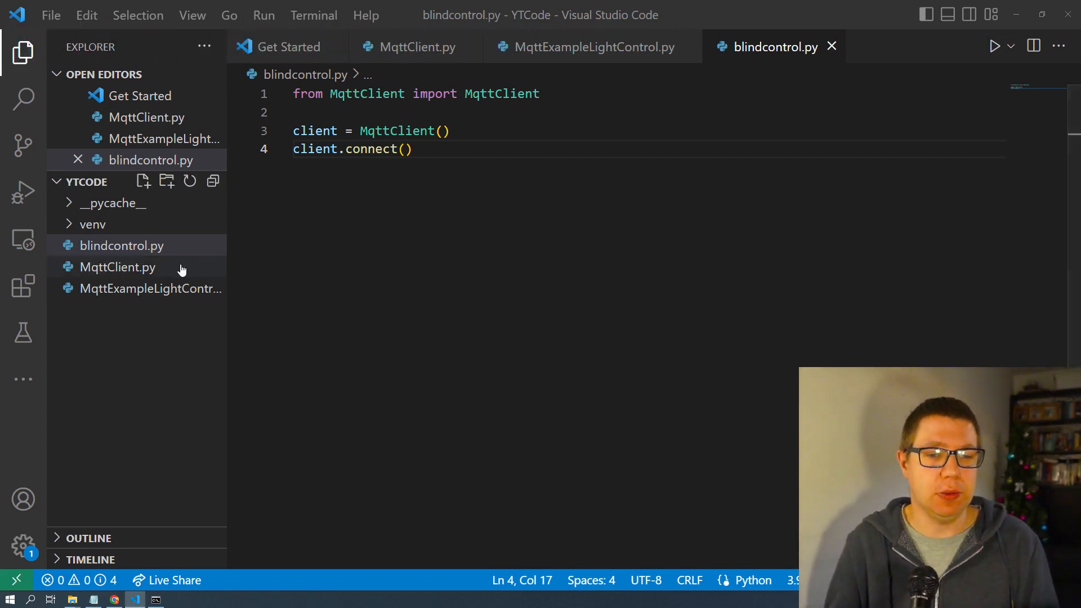
click(117, 267)
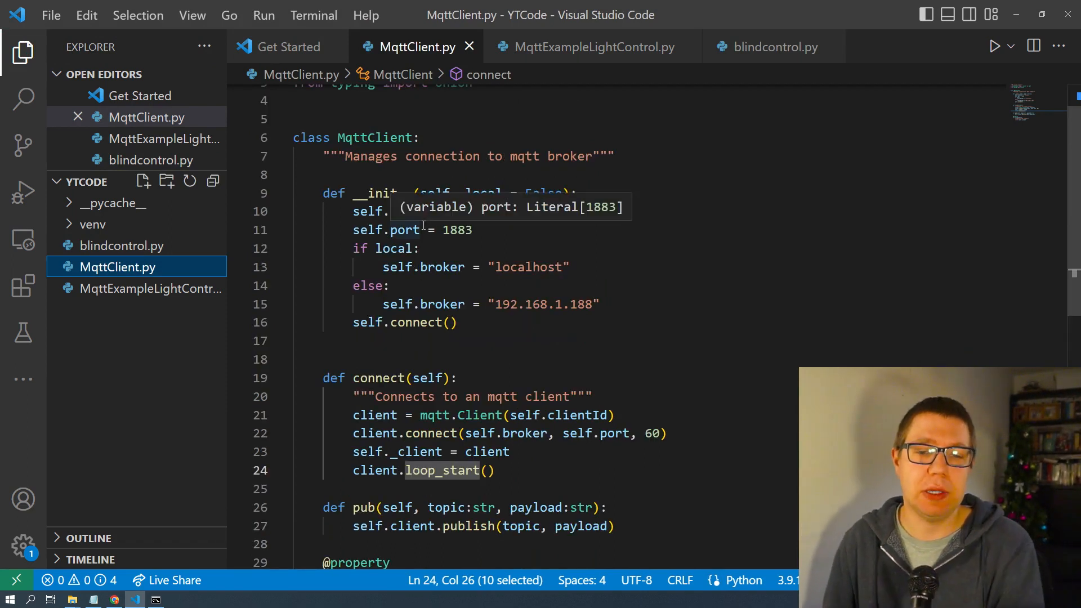
scroll(down, 3)
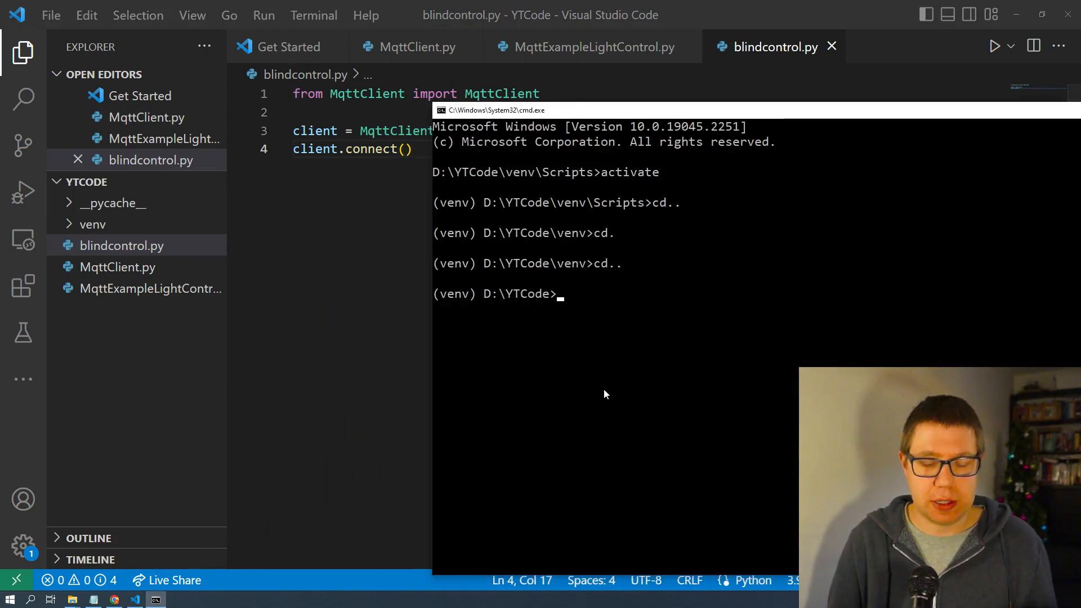
text(blindcontrol.py)
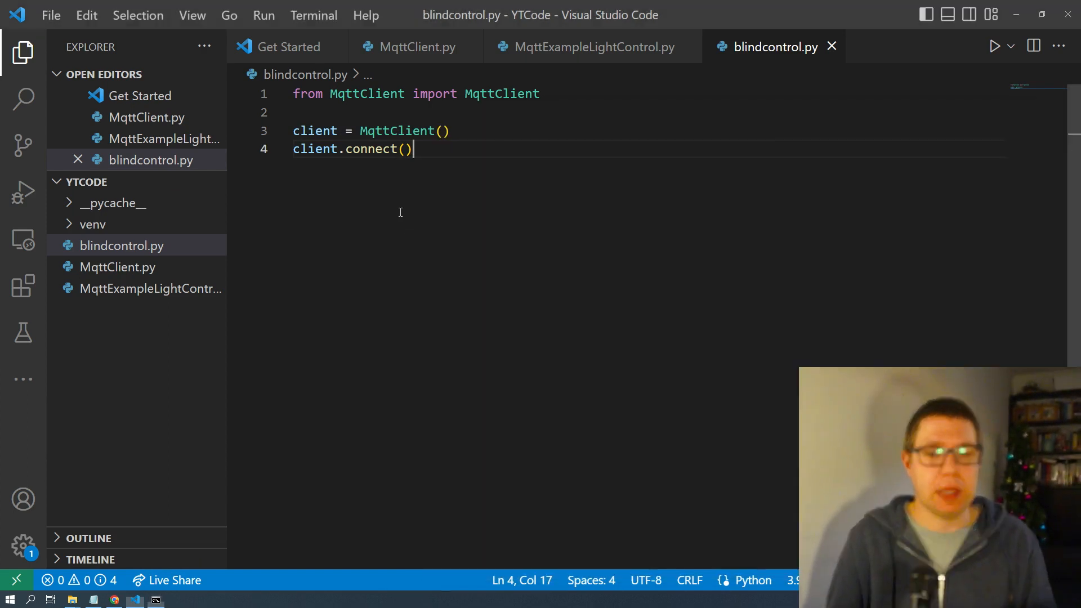
Start a client.pub call to zigbee2mqtt/blind/youtube/set on a new line
key(Enter)
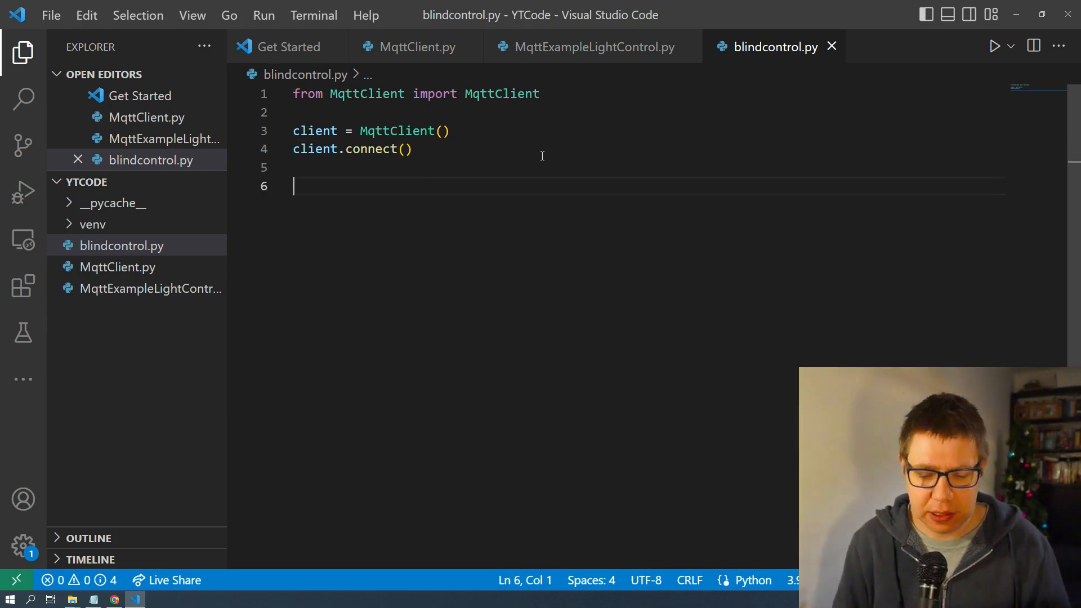
text(clinet)
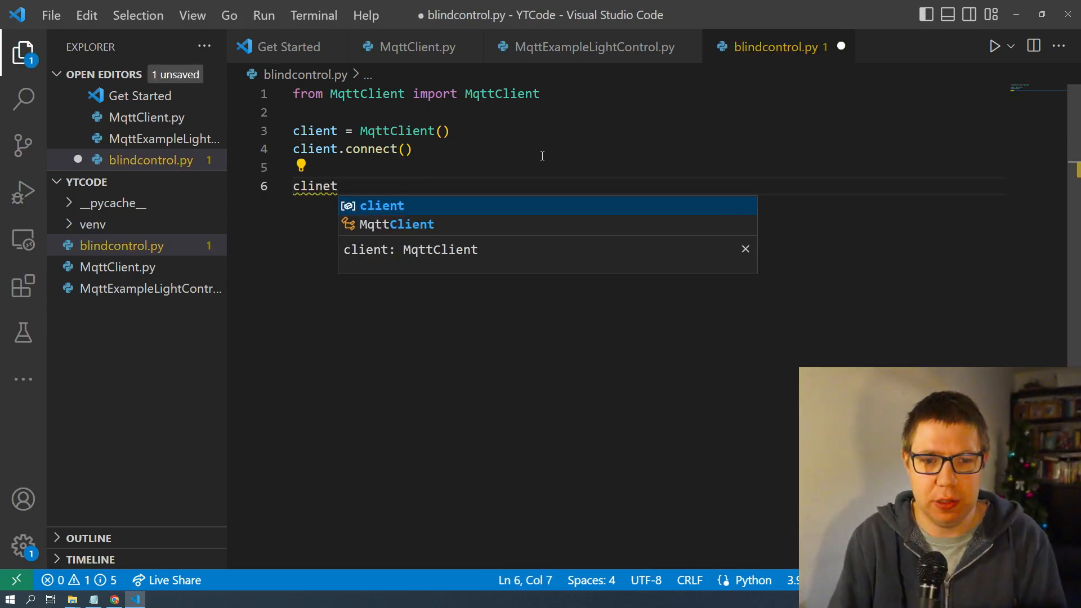
text(client.pub(")
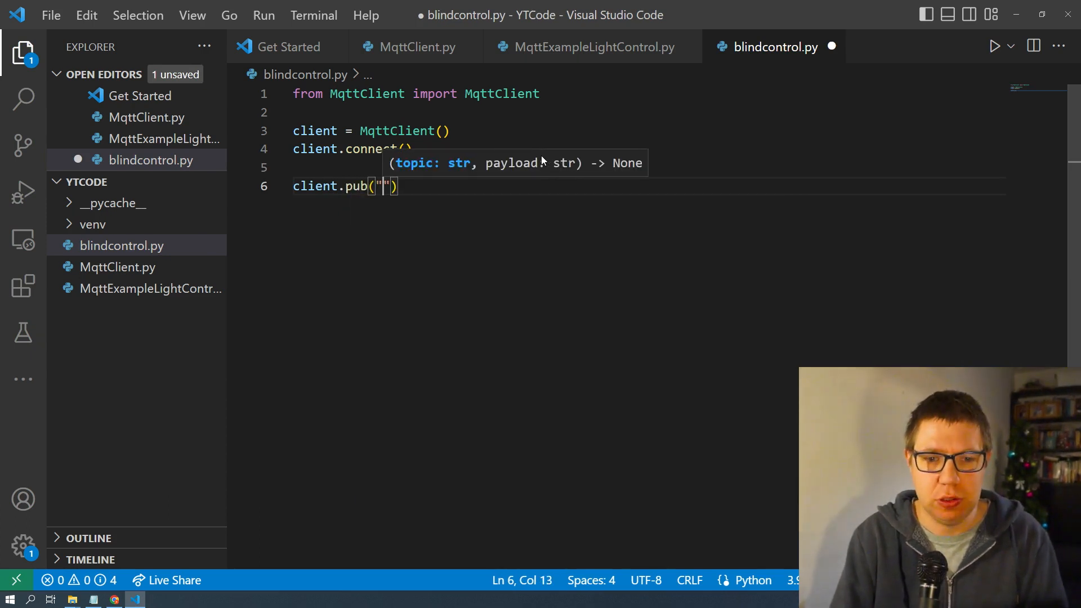
text(zigbee)
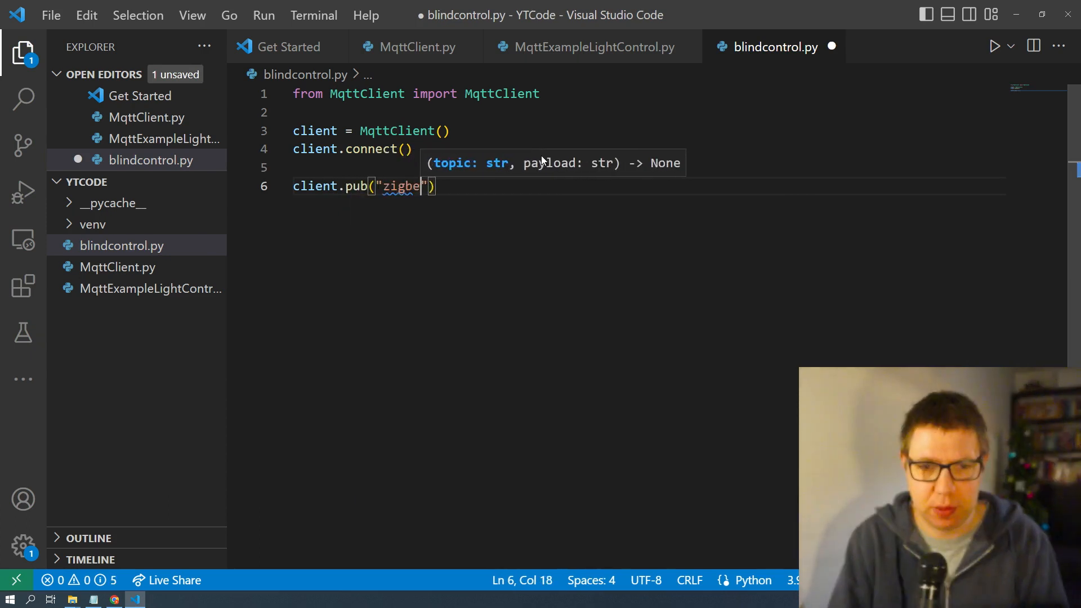
text(e2mqtt)
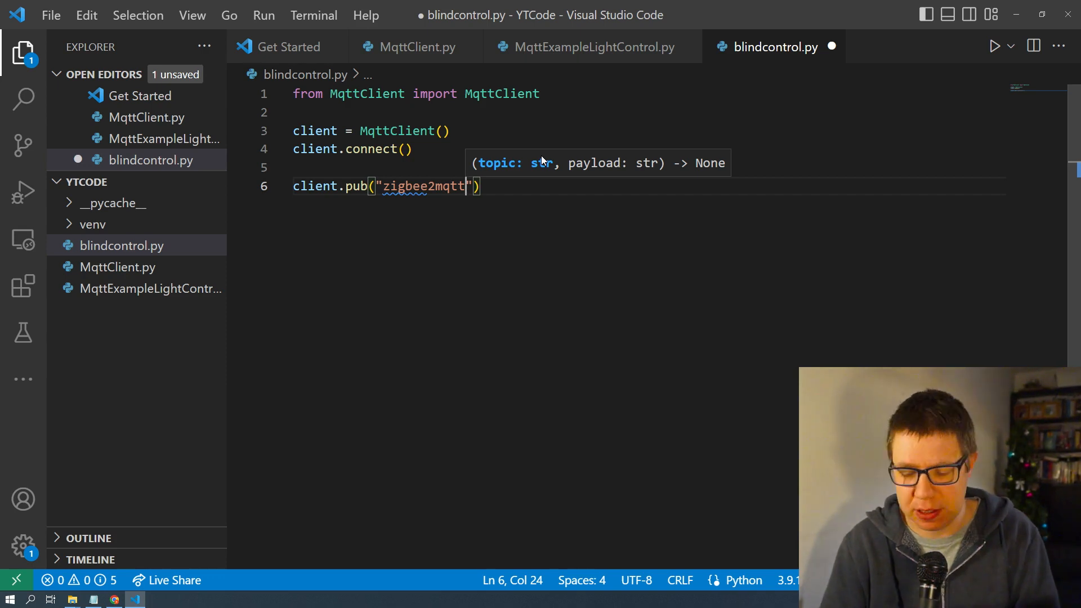
text(/blind/)
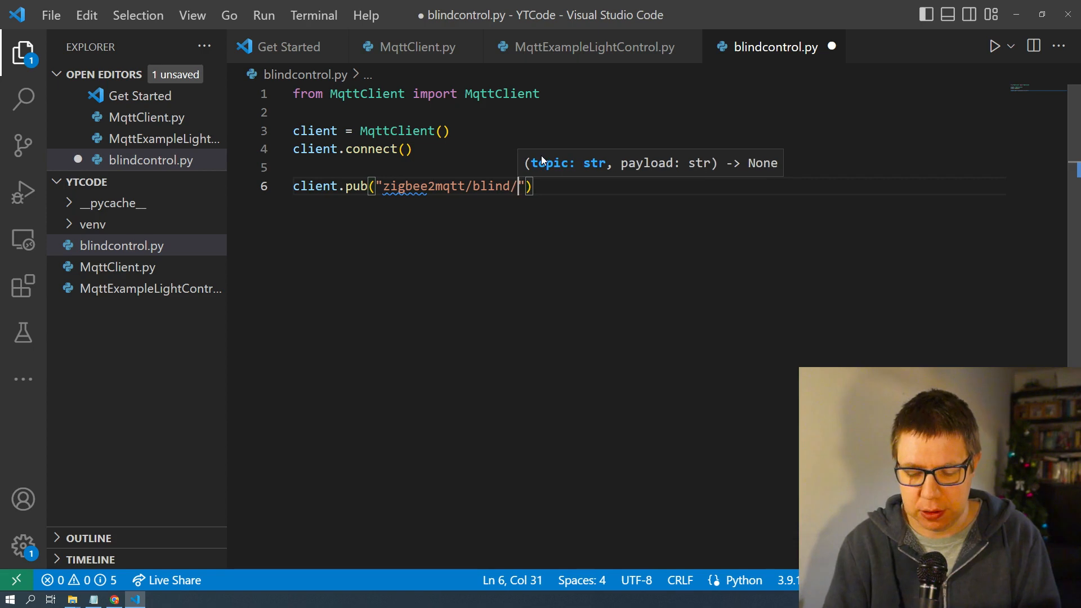
text(youtube)
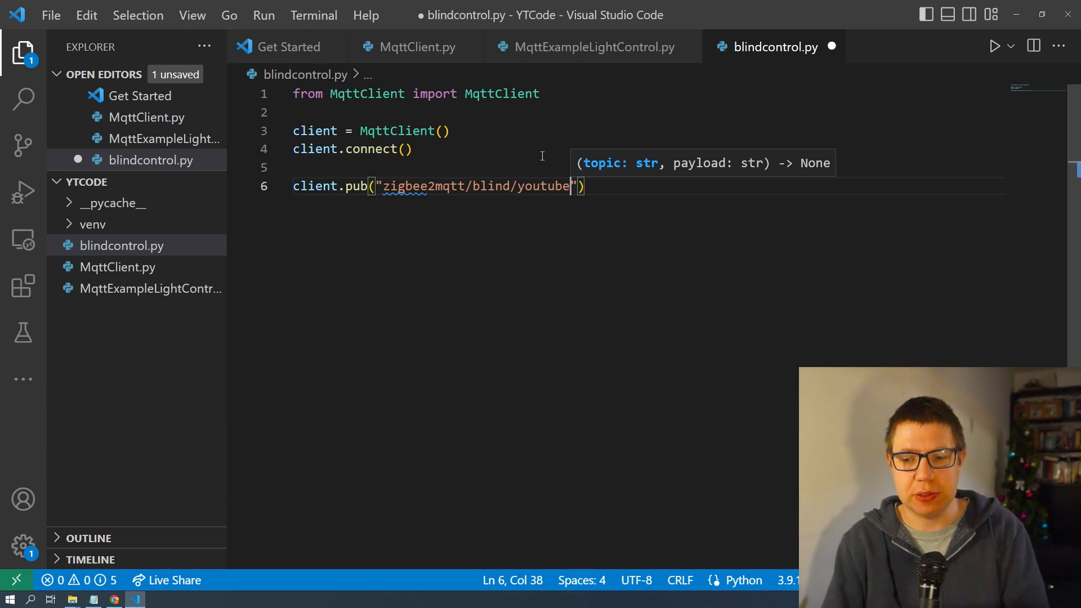
text(/set)
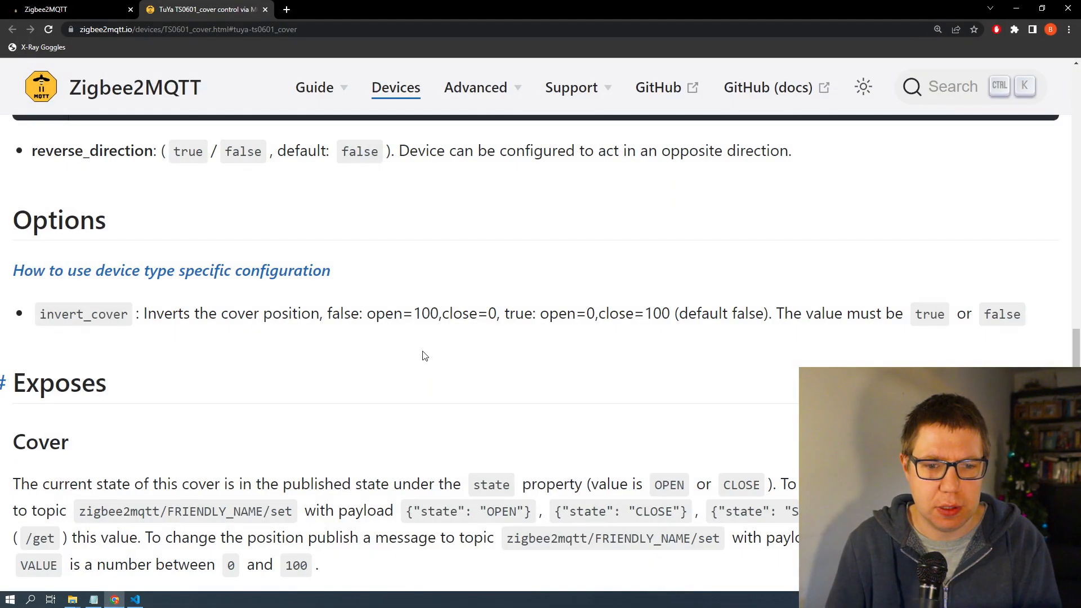
Copy the {"state": "OPEN"} payload from the docs into the publish call
scroll(down, 3)
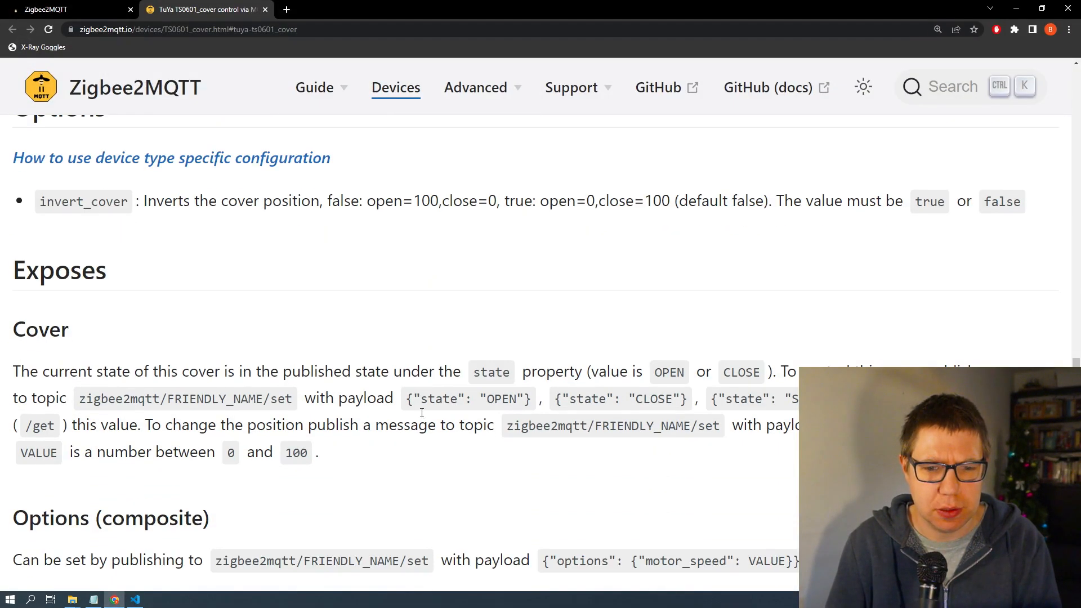
double_click(467, 399)
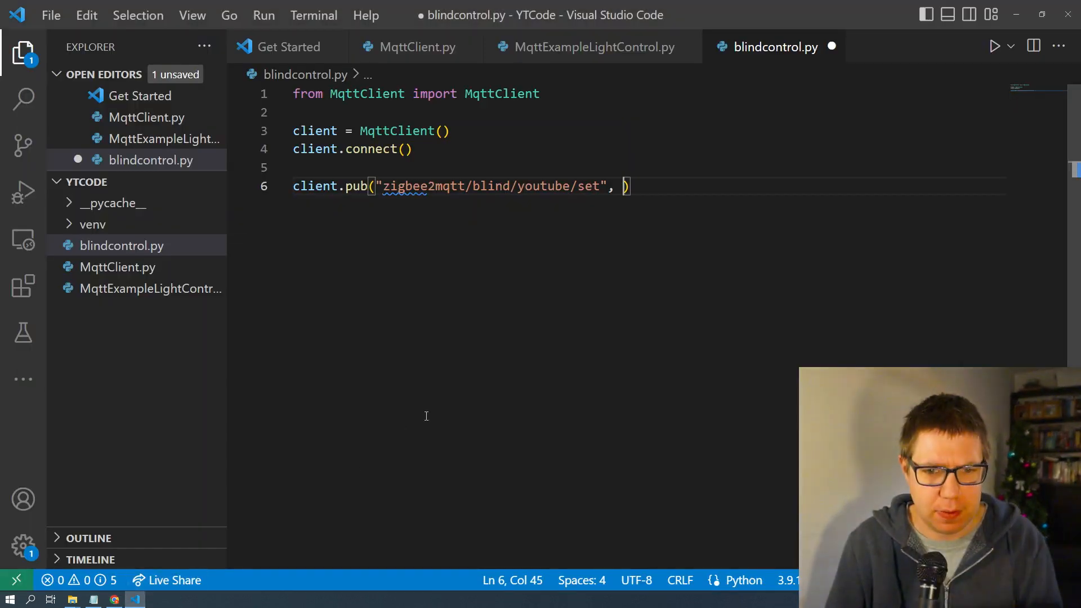
text({"state": "OPEN"})
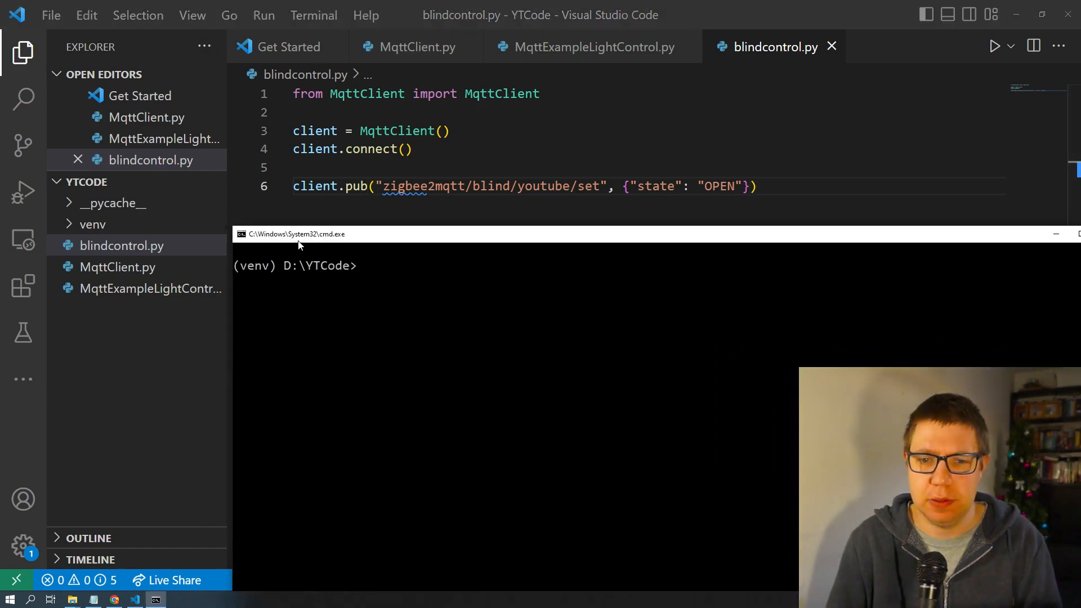
Clear the terminal, save the quoted OPEN payload fix, and rerun blindcontrol.py
text(cls)
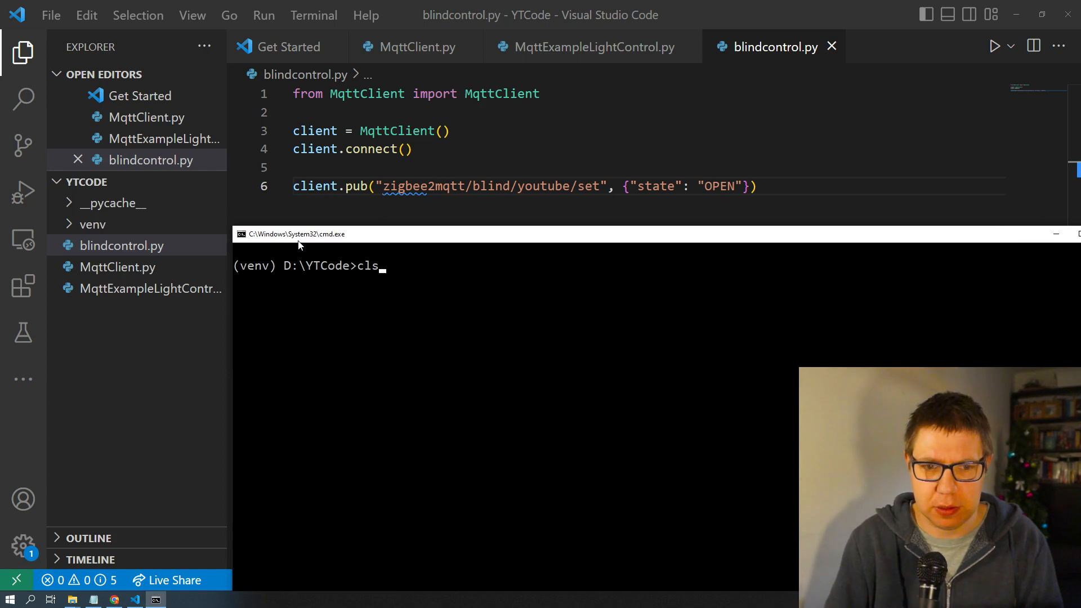
key(Enter)
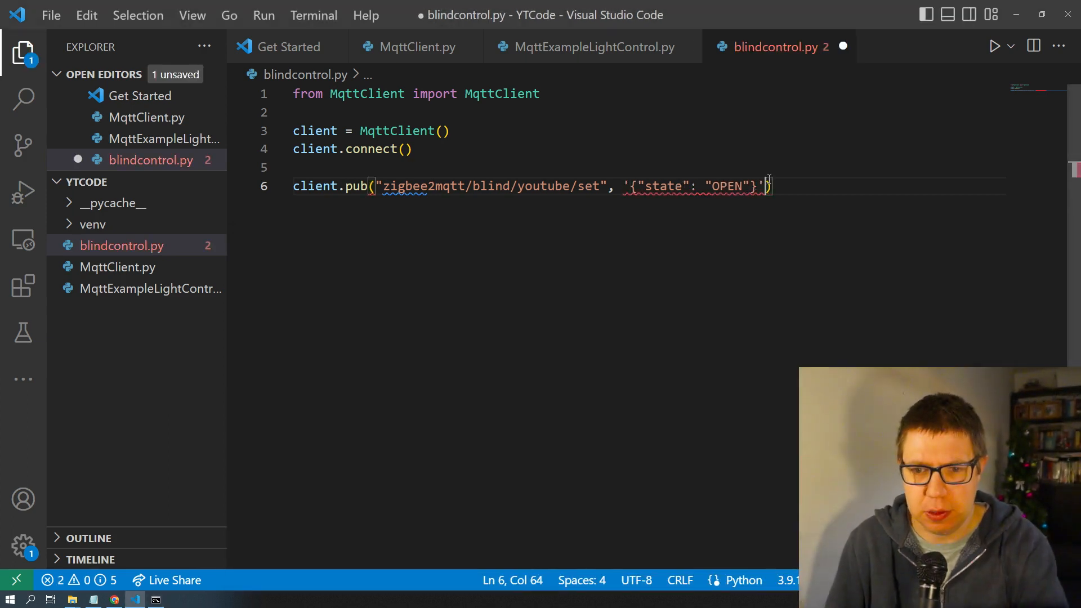
key(ctrl+s)
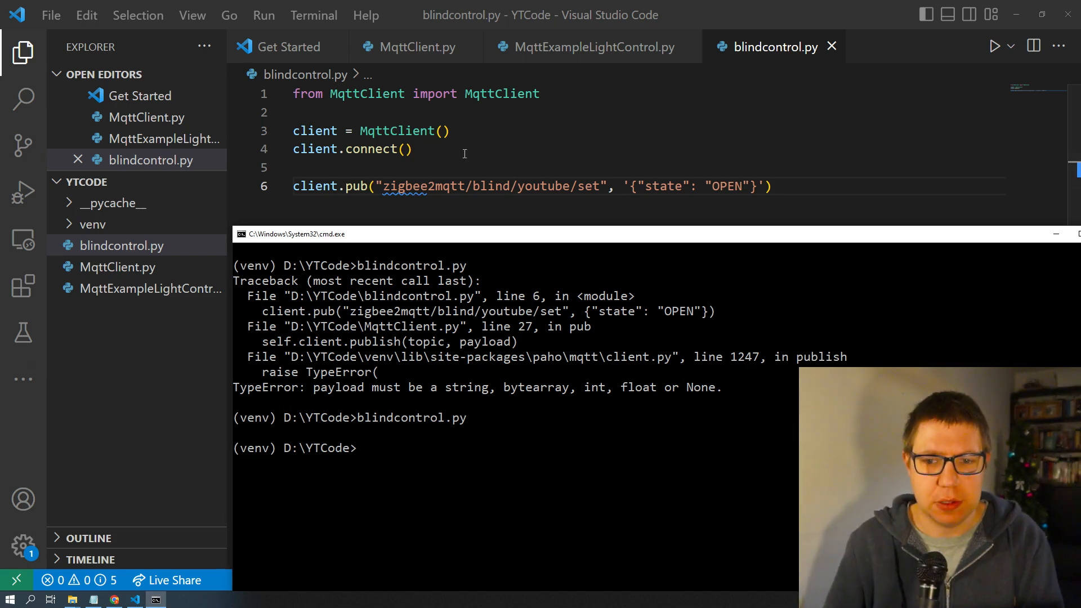
text(//)
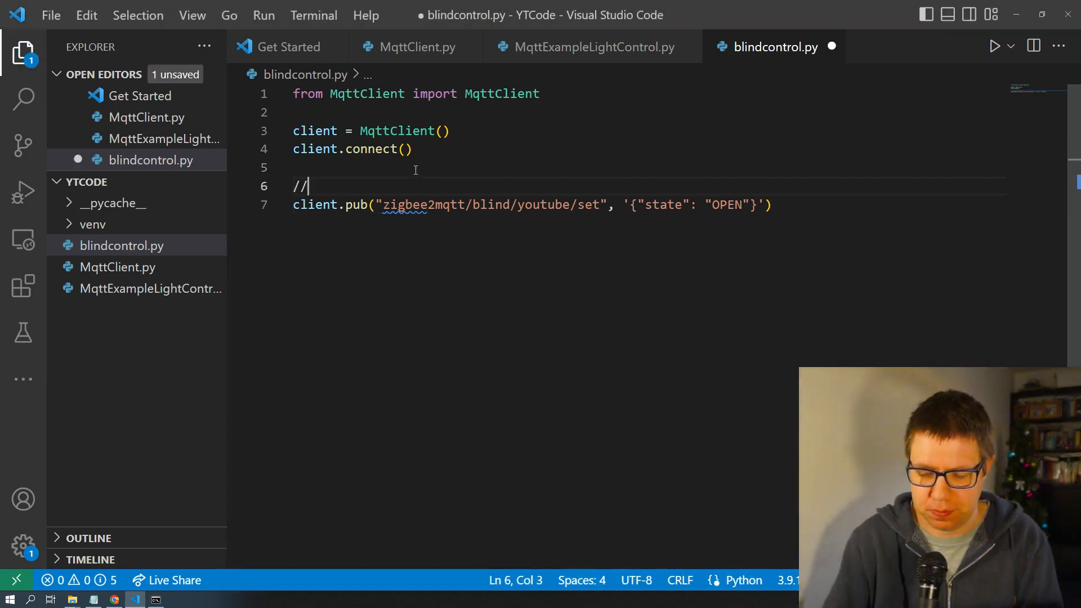
Add an #open comment label above the OPEN publish command
text(op)
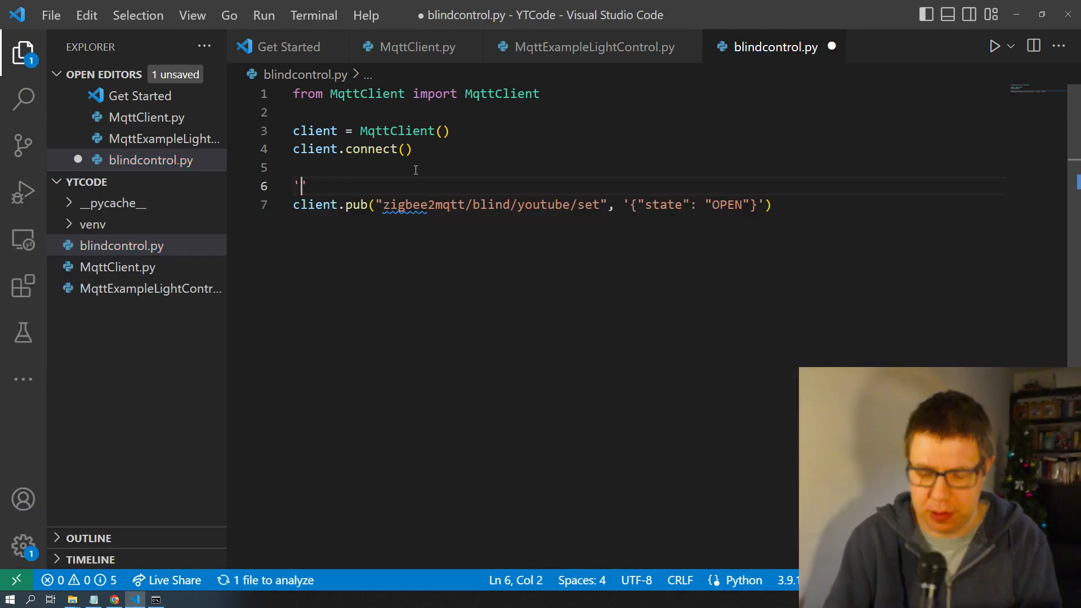
text(o)
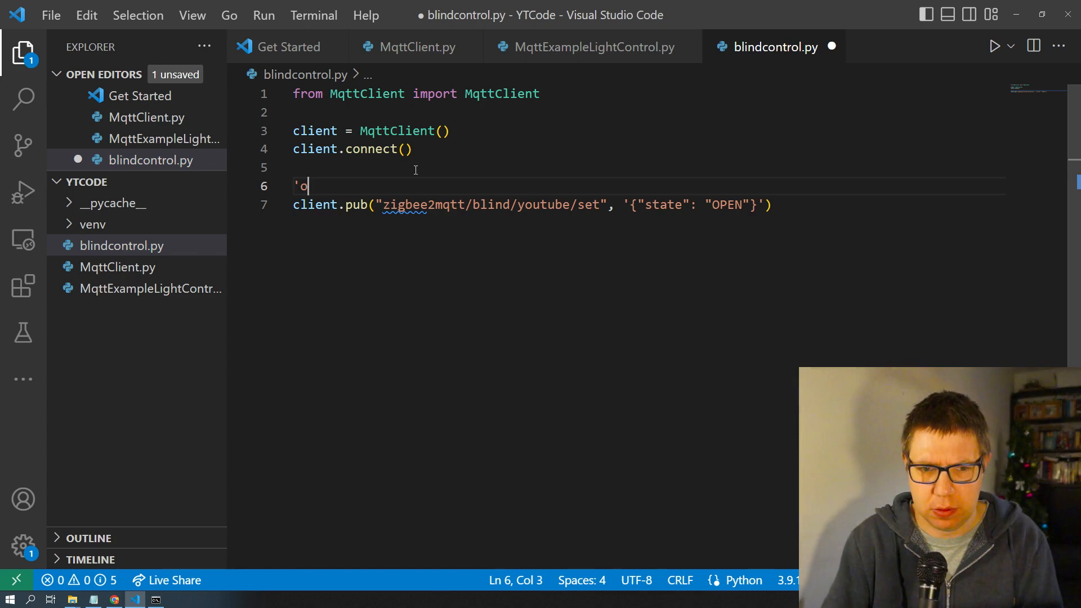
text(#open)
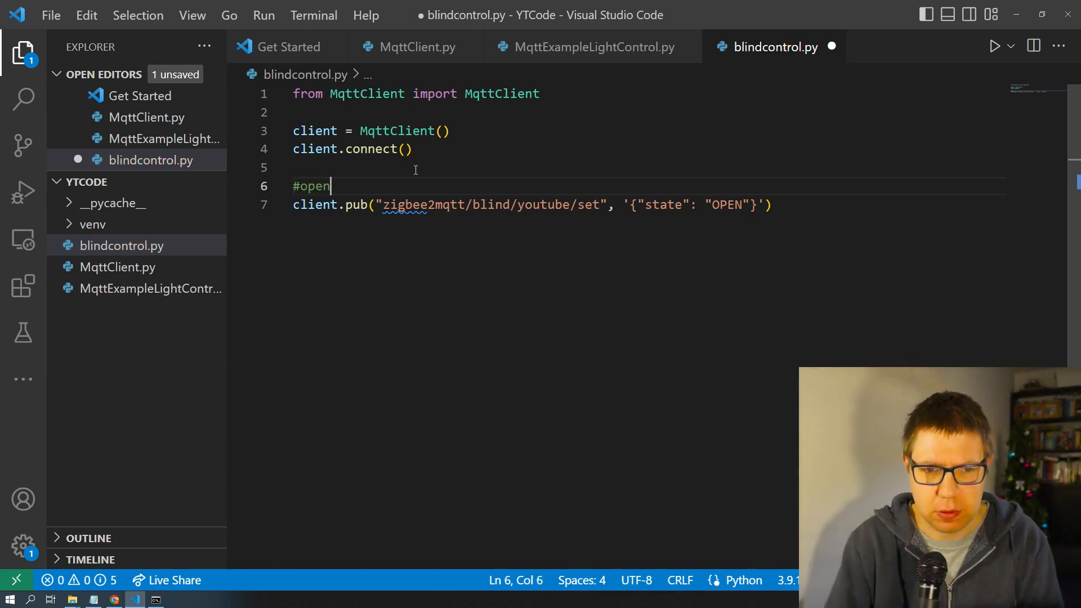
Duplicate the open block as an uncommented close block publishing CLOSE
click(324, 205)
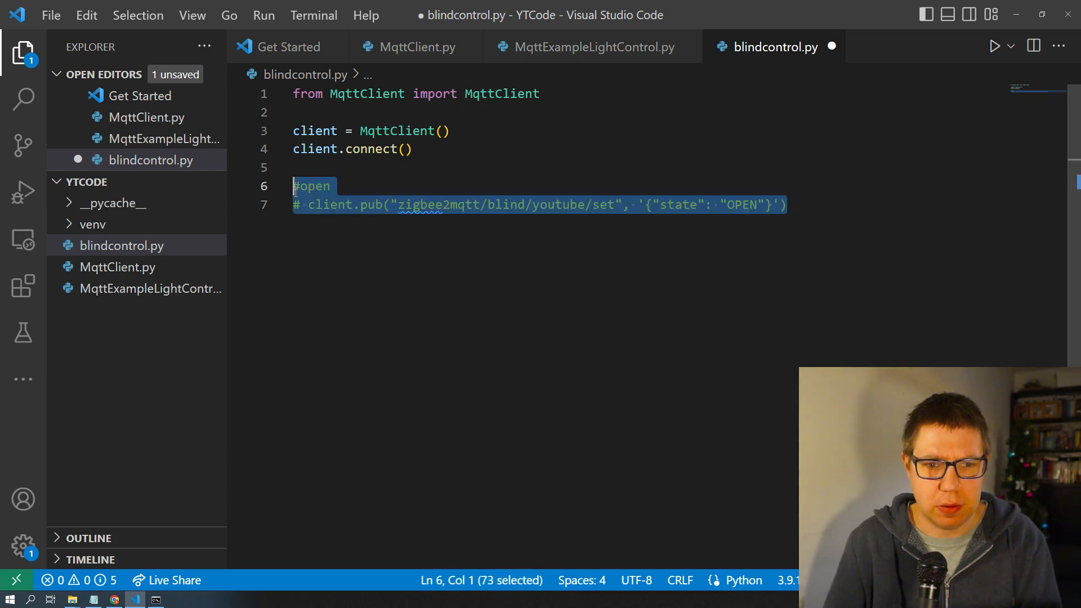
key(shift+alt+down)
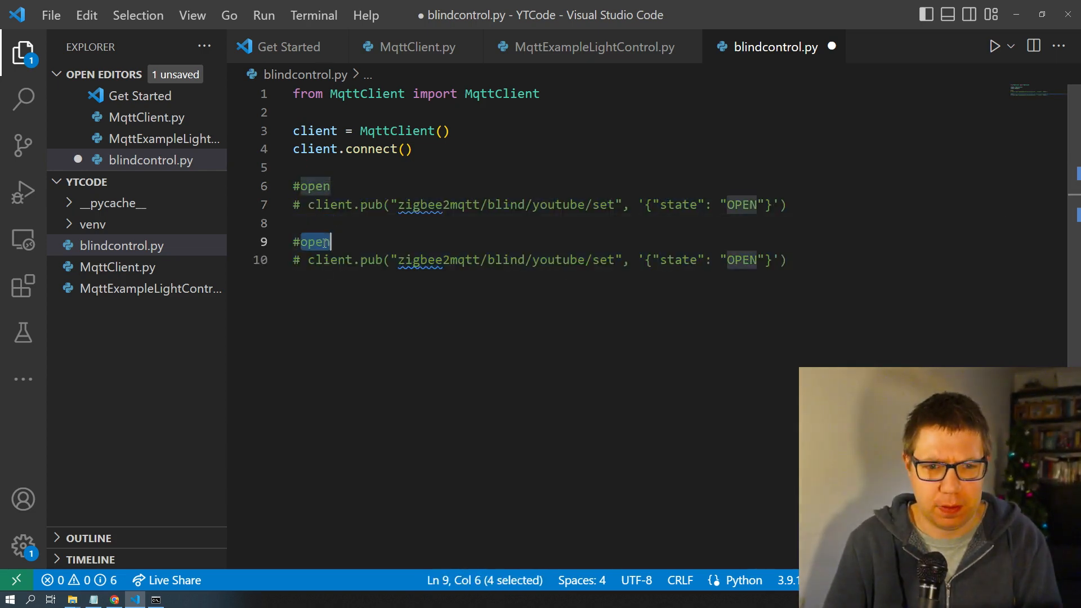
text(close)
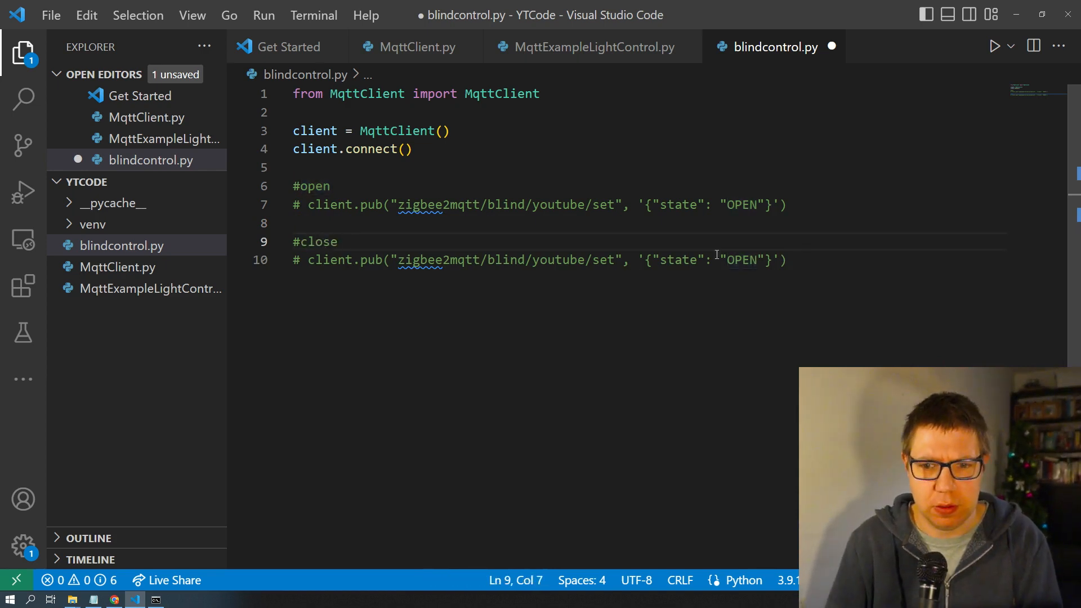
text(CLSOE)
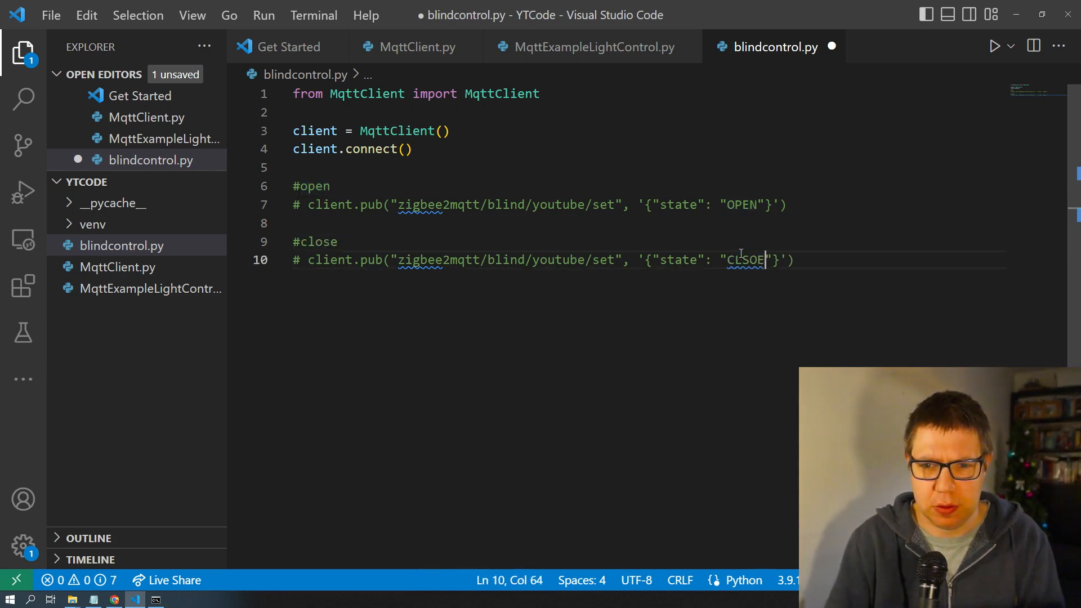
key(Backspace)
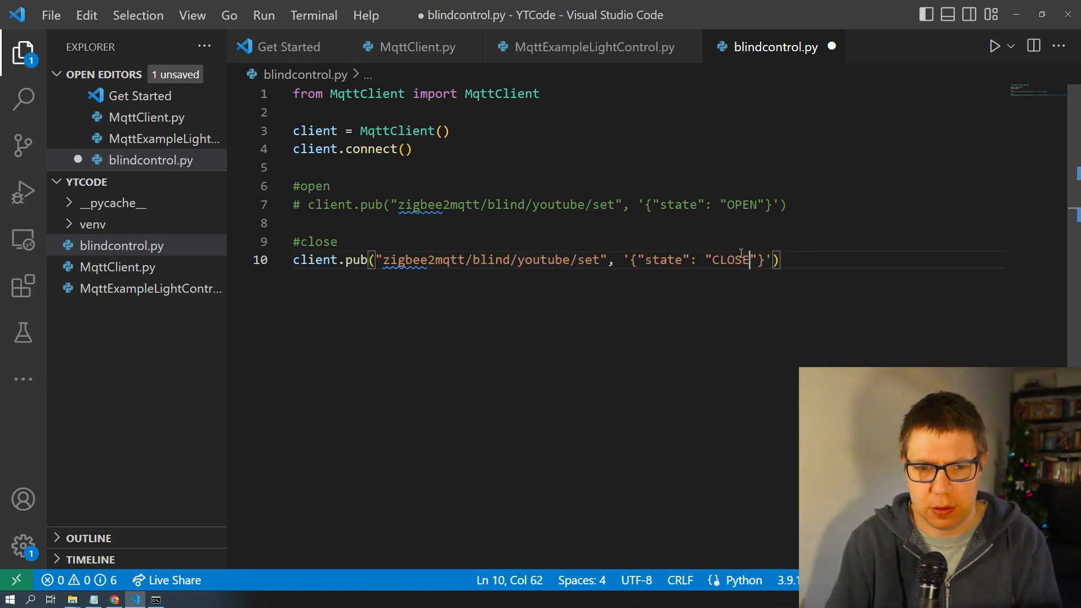
key(ctrl+s)
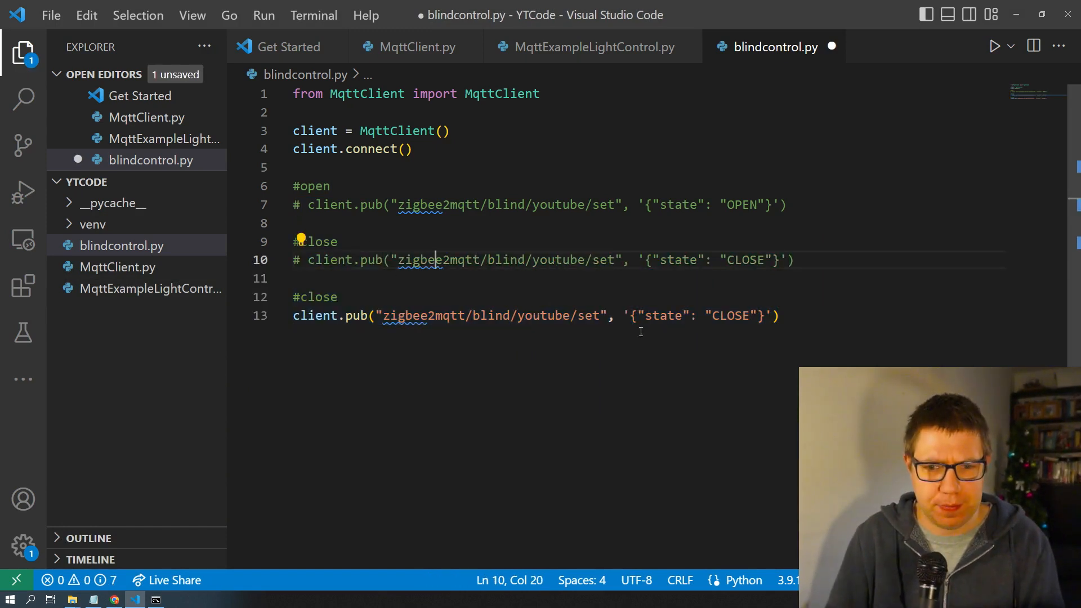
Set the position payload value to 50 and label the command #position
double_click(664, 316)
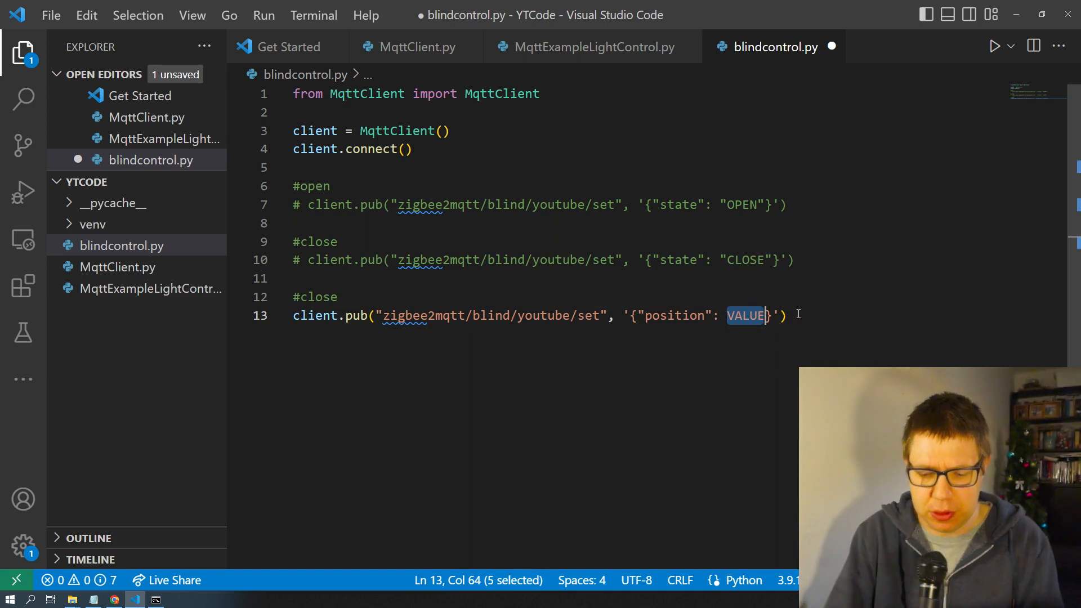
text(50)
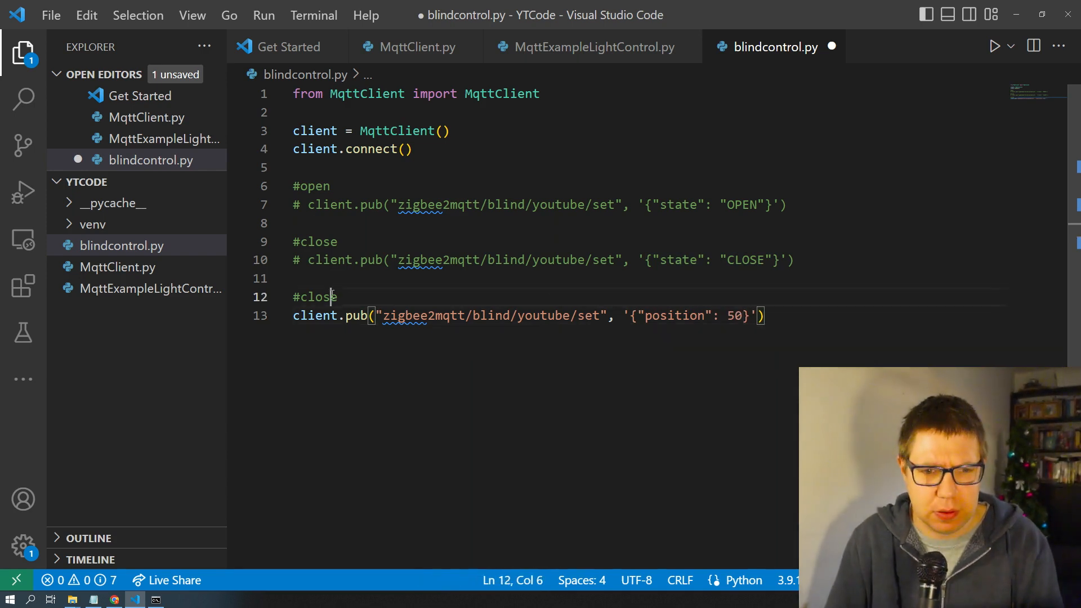
text(position)
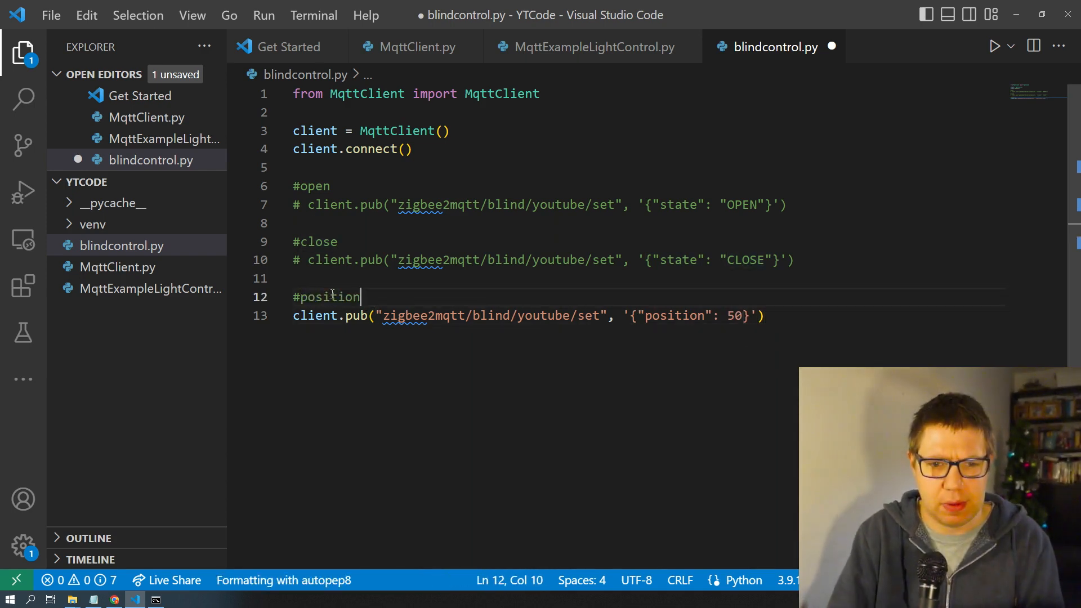
key(ctrl+s)
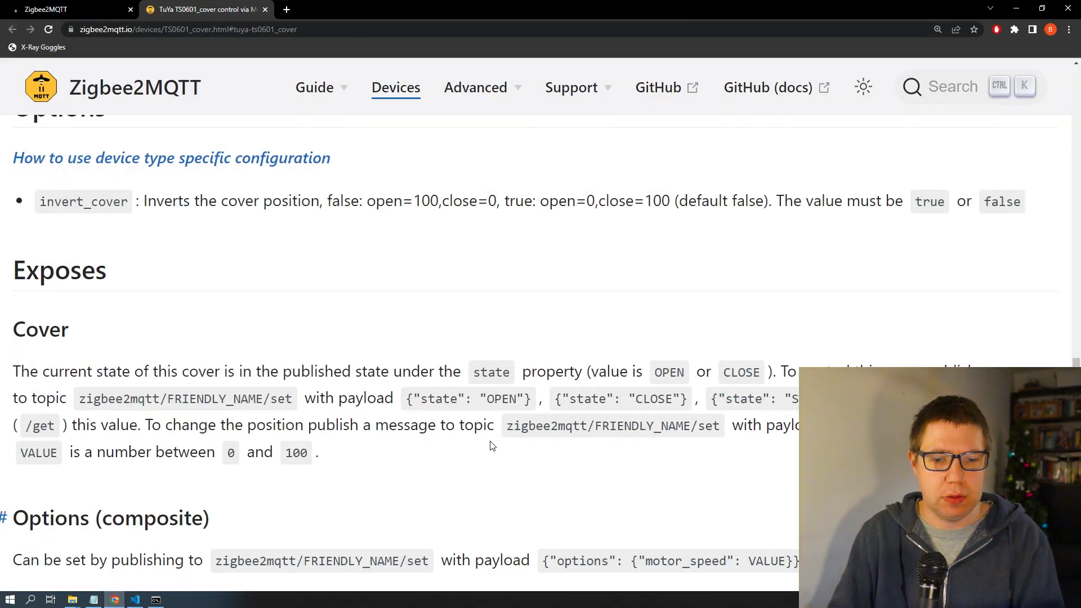
Scroll the TS0601_cover docs to the Exposes and Options sections
scroll(down, 3)
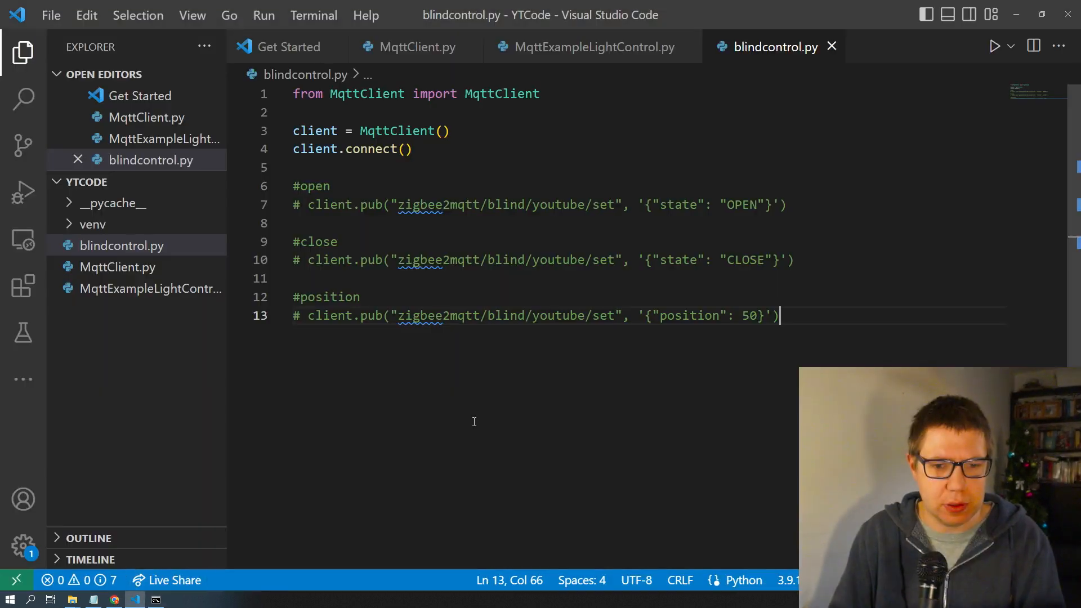
mouse_move(758, 354)
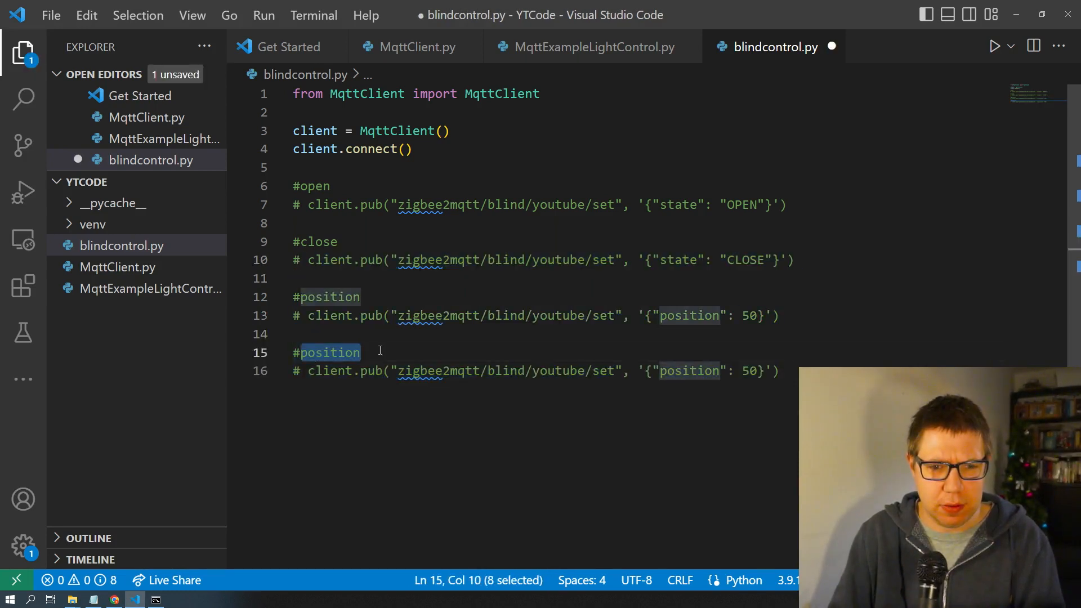
Label the duplicated block #speed and replace its payload with the motor_speed options JSON
text(s)
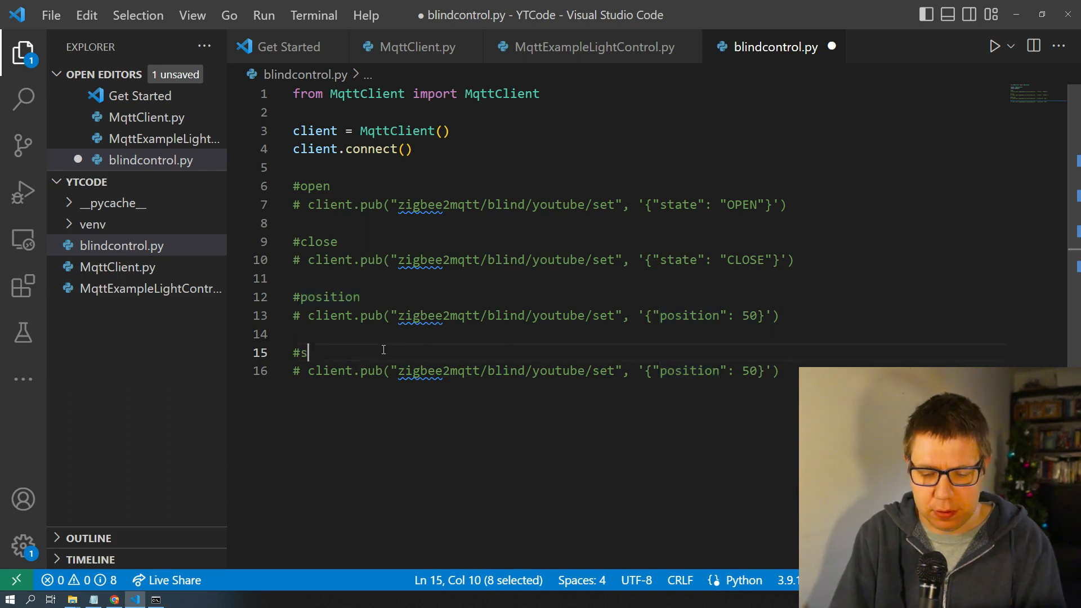
text(peed)
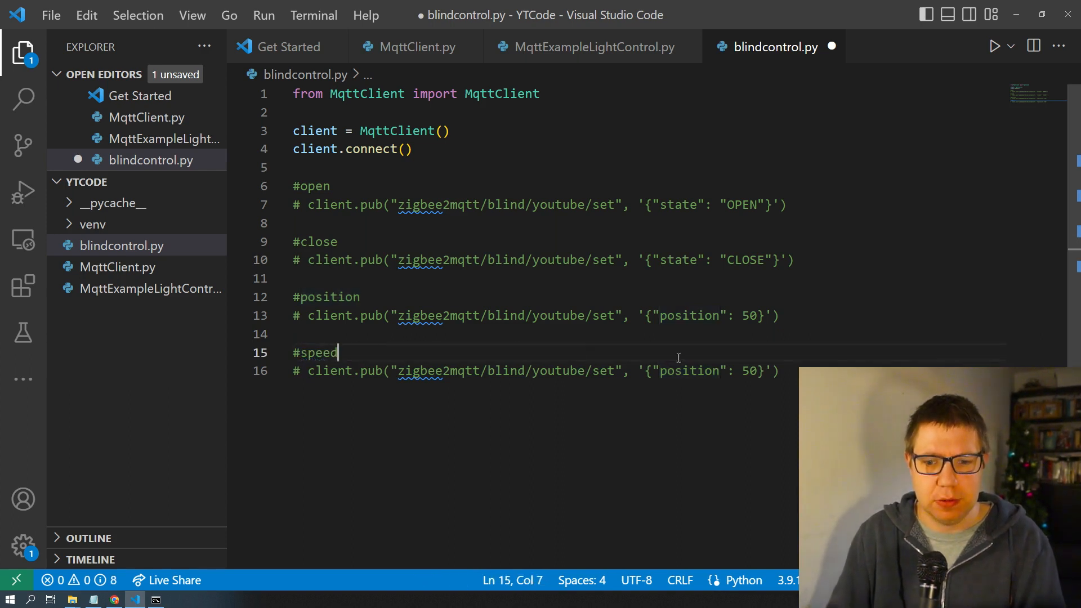
drag(646, 371, 748, 370)
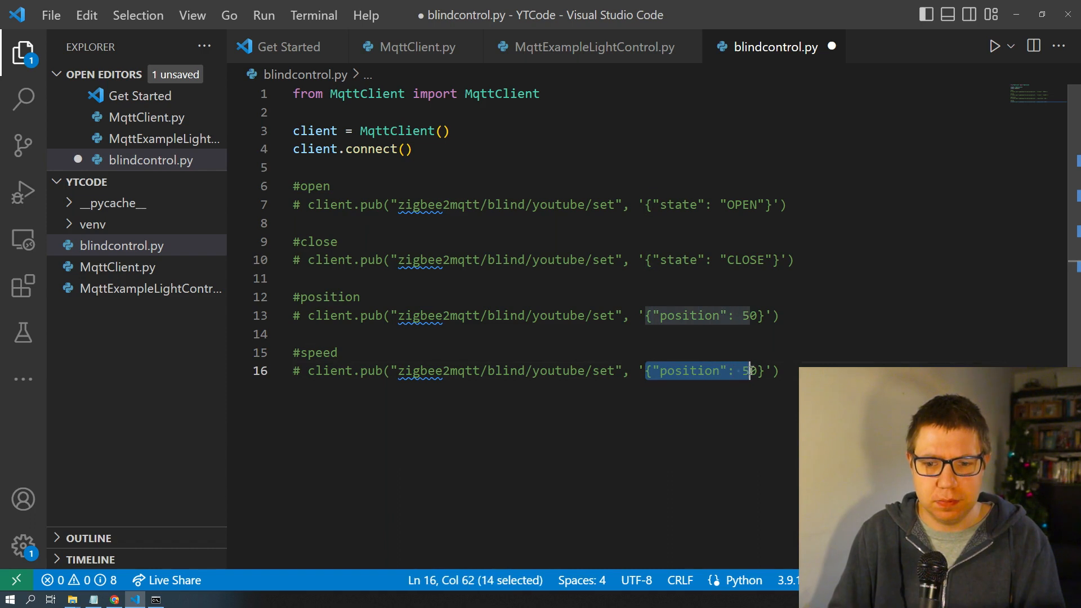
text({"options": {"motor_spe)
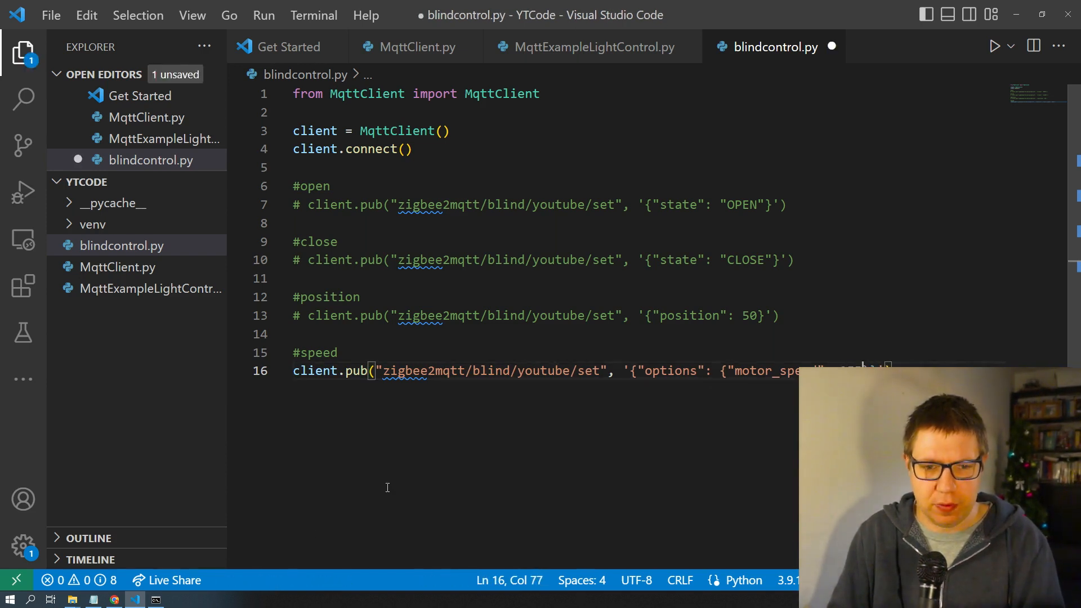
key(ctrl+s)
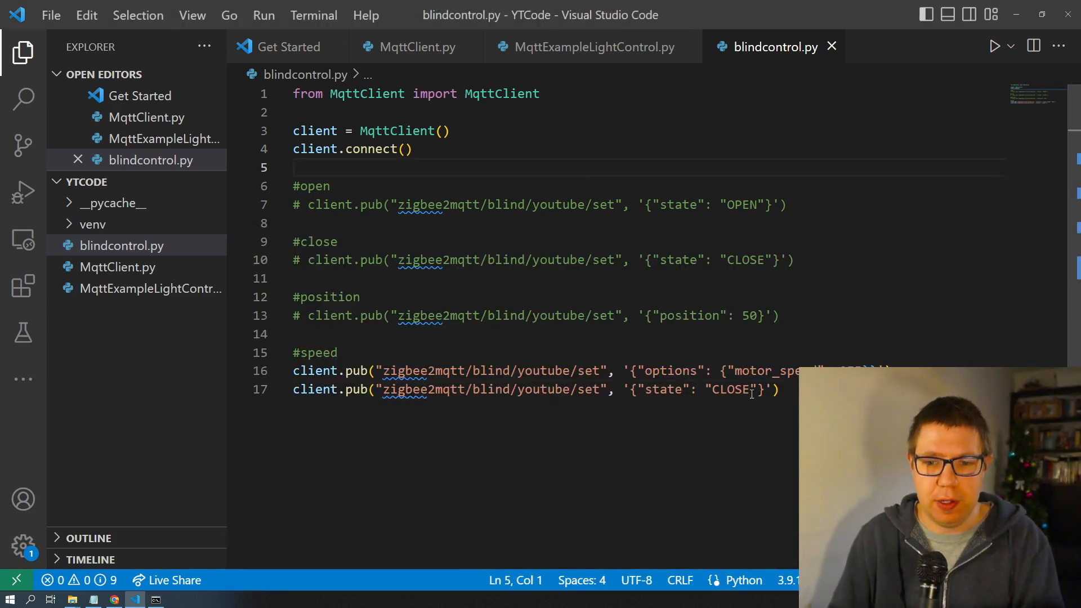
Change the state payload after the speed section from CLOSE to OPEN
text(O)
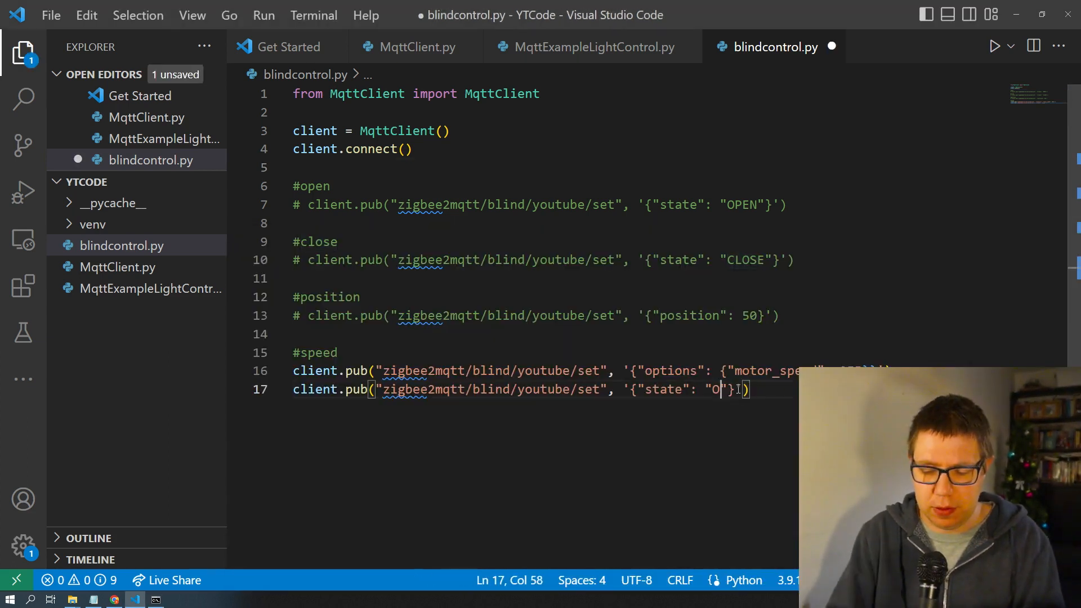
text(PEN)
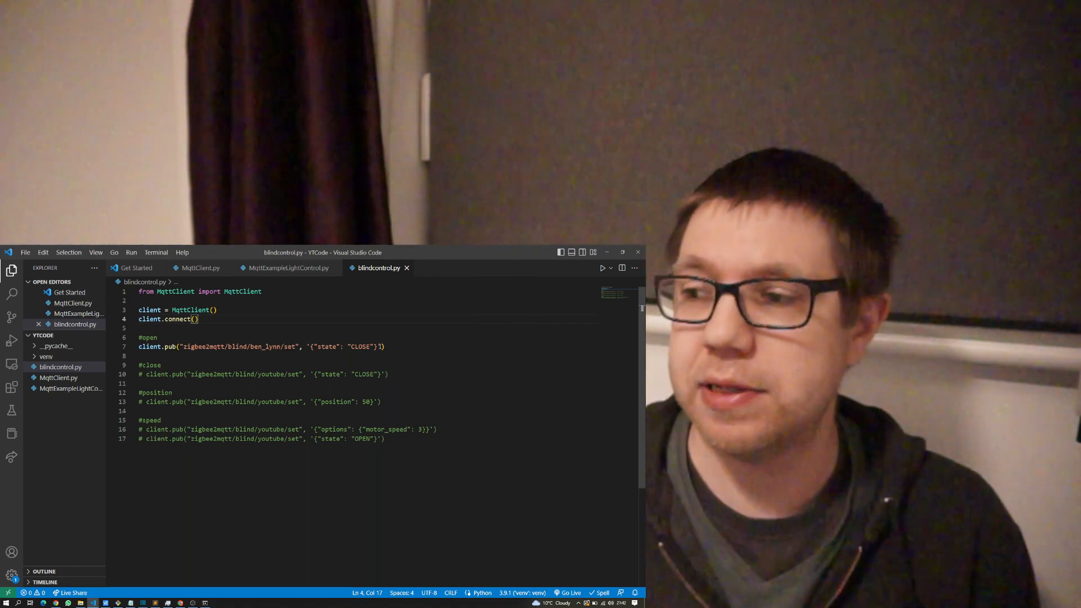
Switch the first command's state from CLOSE to OPEN, then retype it as Close
double_click(362, 347)
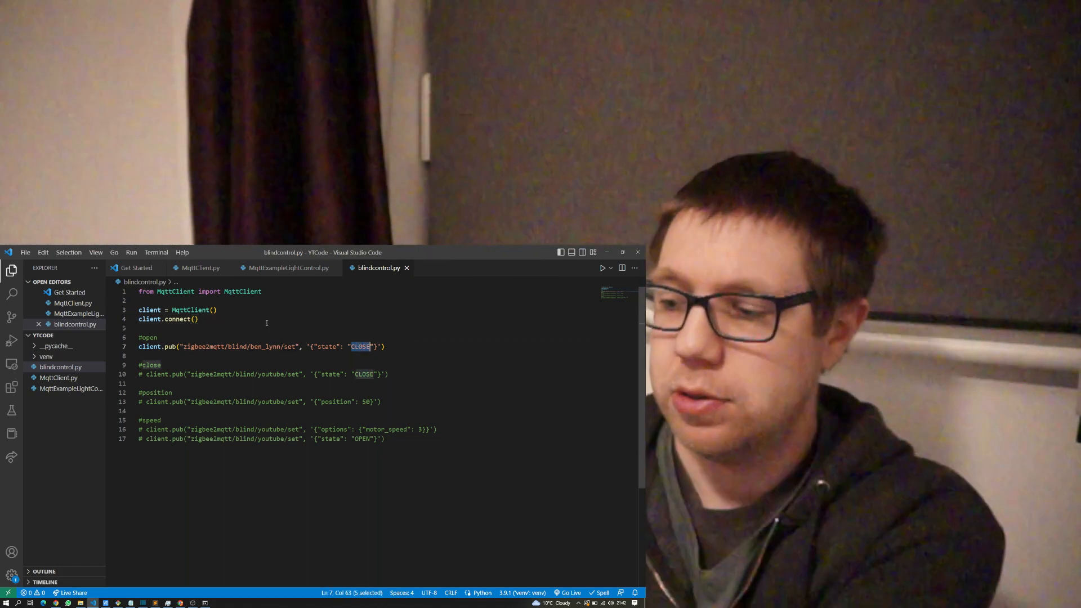
text(OPEN)
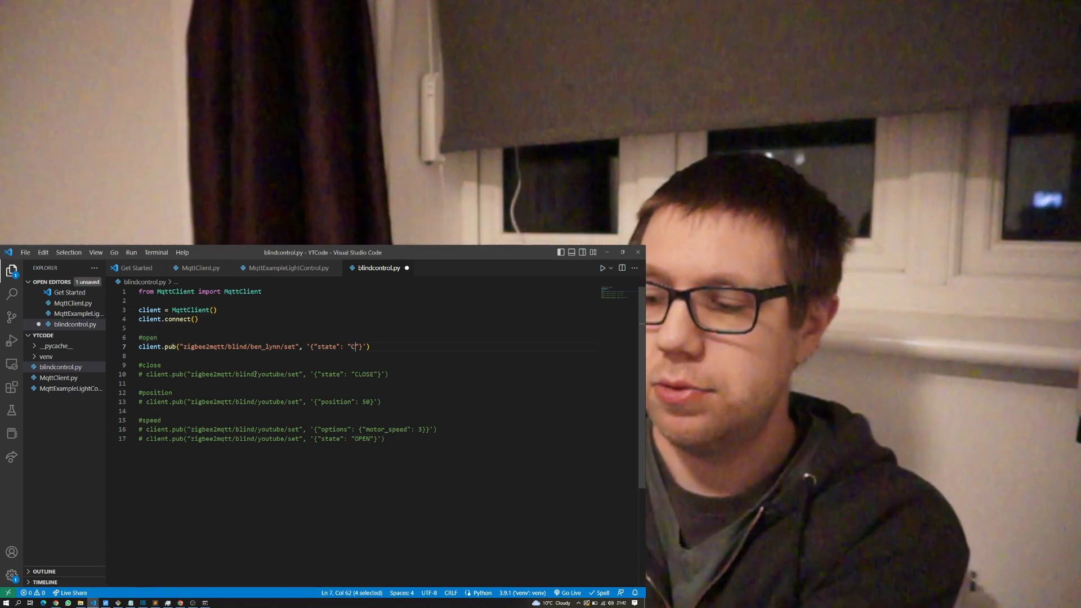
text(lose)
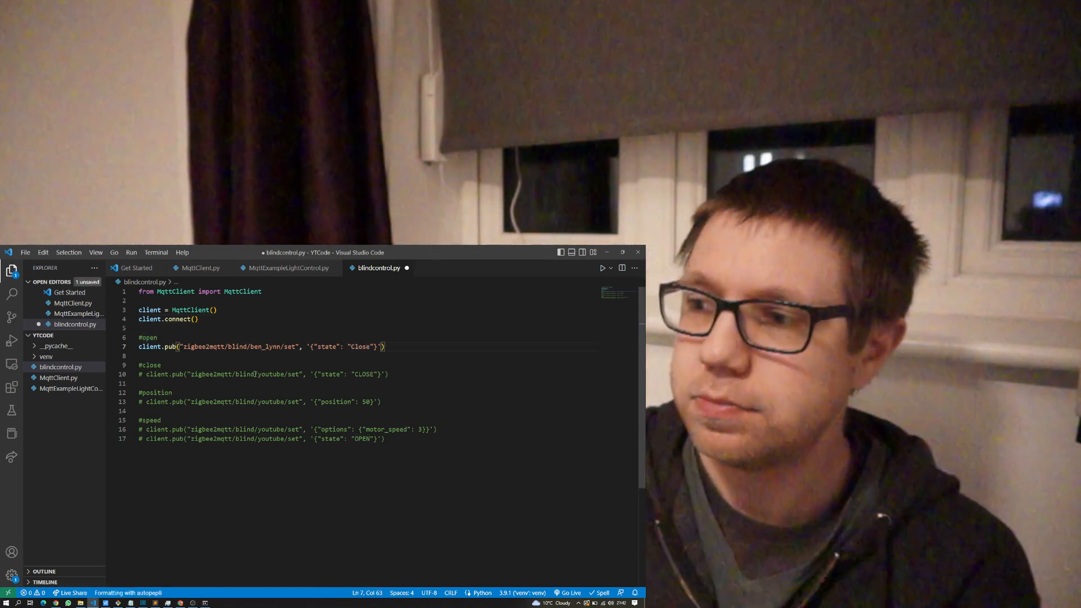